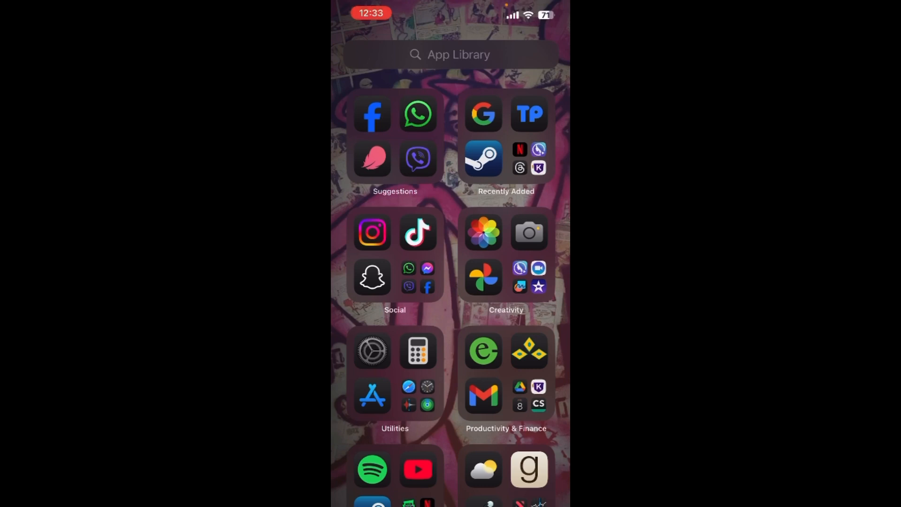
- Launch Gmail from the App Library's Productivity & Finance folder
left_click(450, 54)
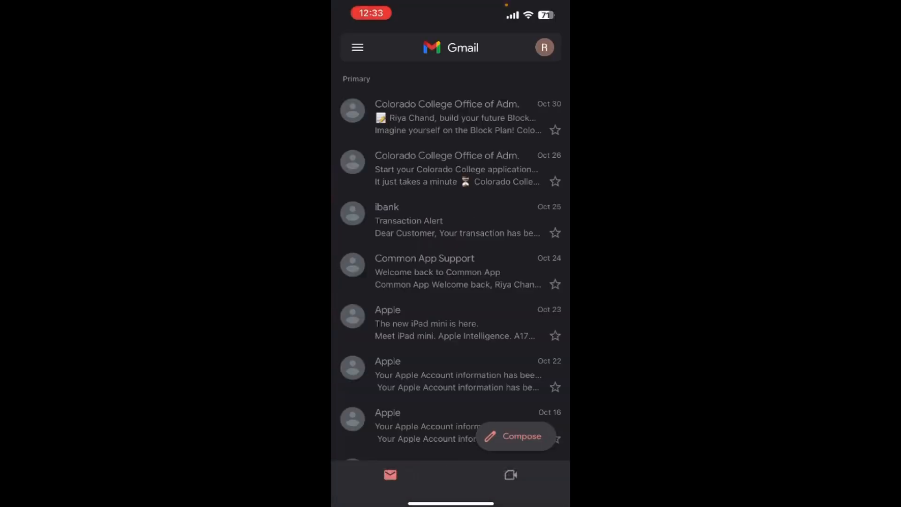
- Open 'Manage your Google Account' from the profile avatar menu
left_click(544, 47)
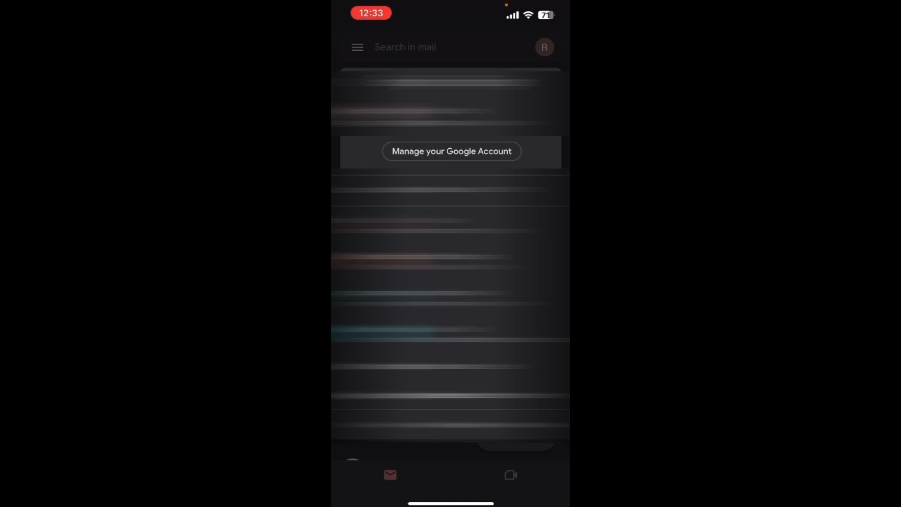
left_click(450, 151)
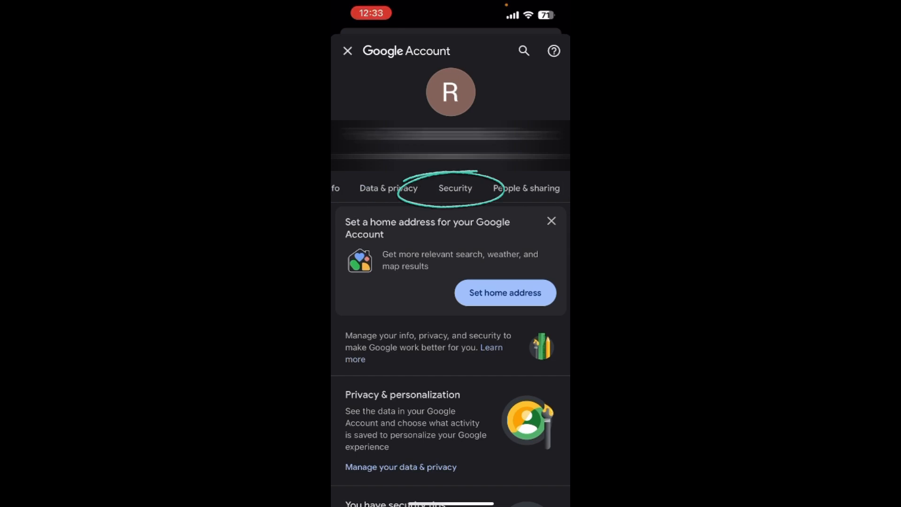
- Go to the Security tab and scroll to the third-party apps connections (Adobe, Duolingo, FoodMandu)
scroll("down", 3)
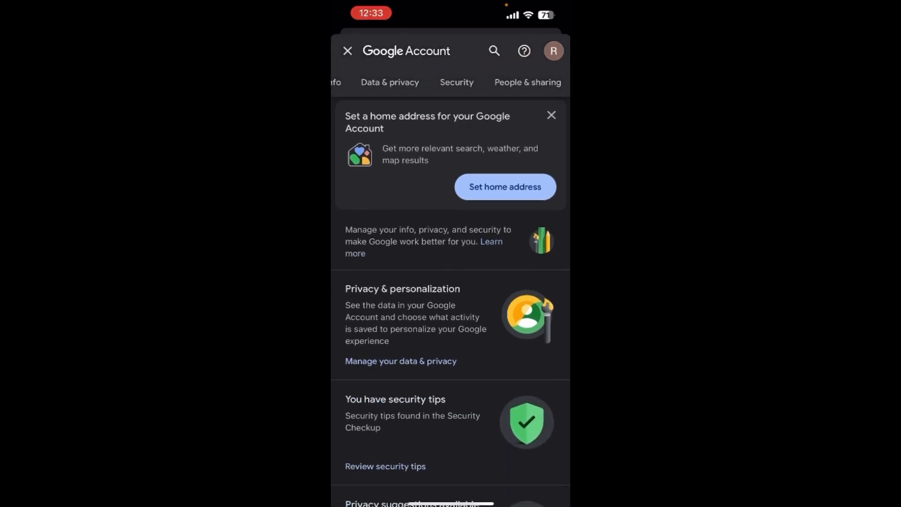
left_click(456, 82)
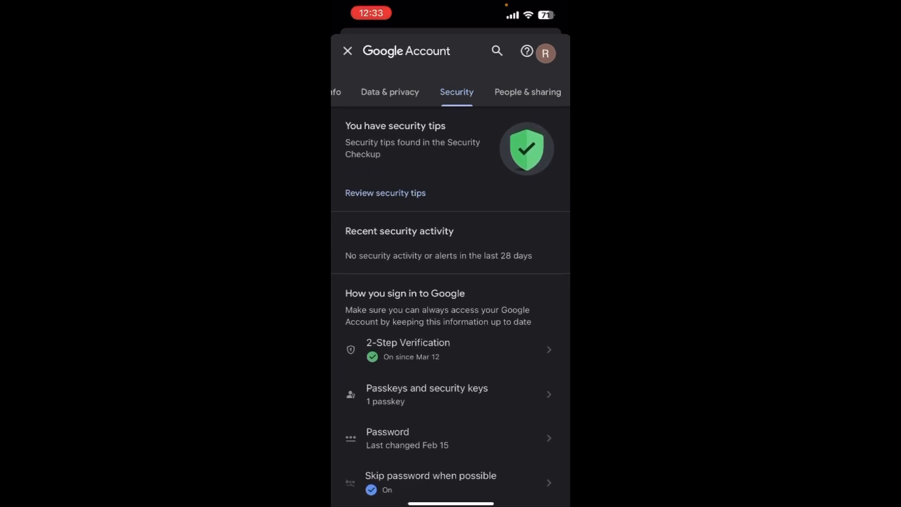
scroll("down", 3)
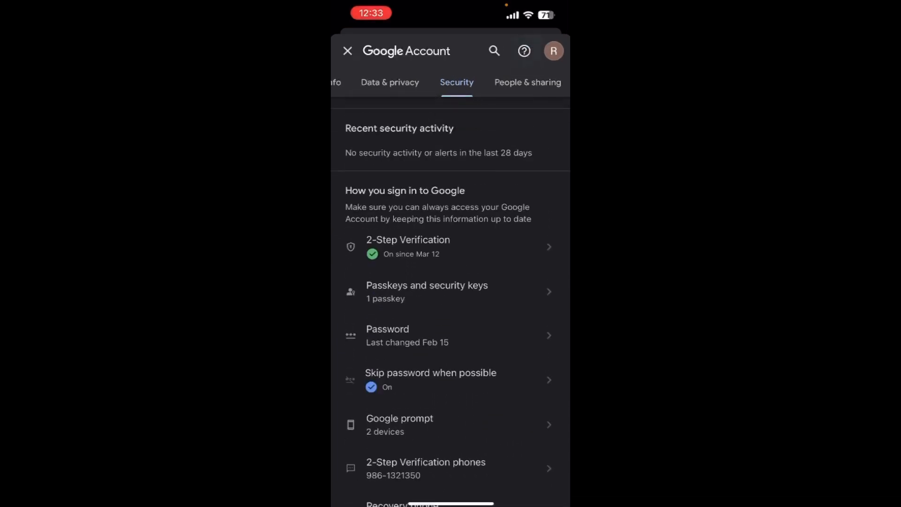
scroll("down", 3)
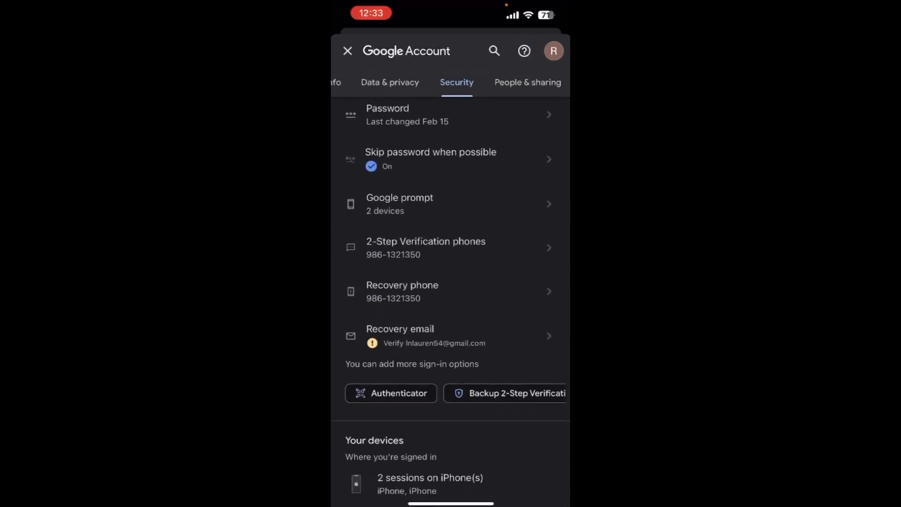
scroll("down", 3)
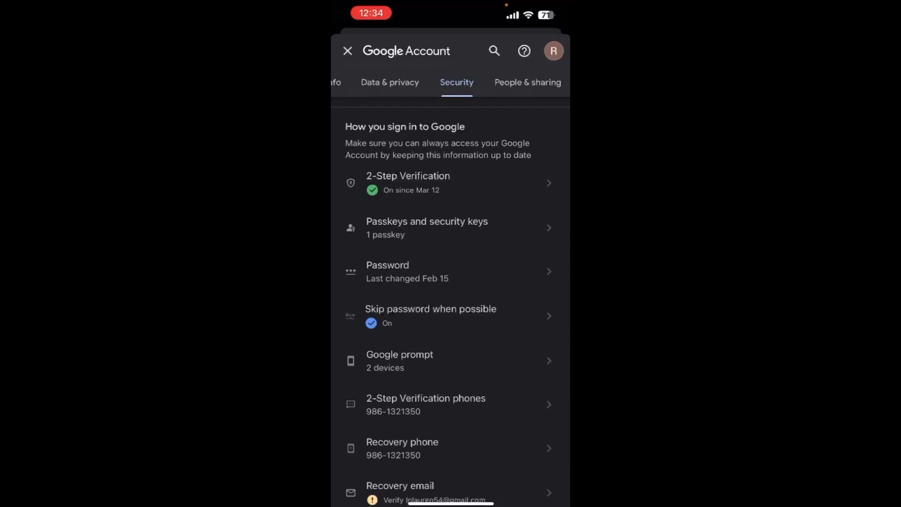
scroll("down", 3)
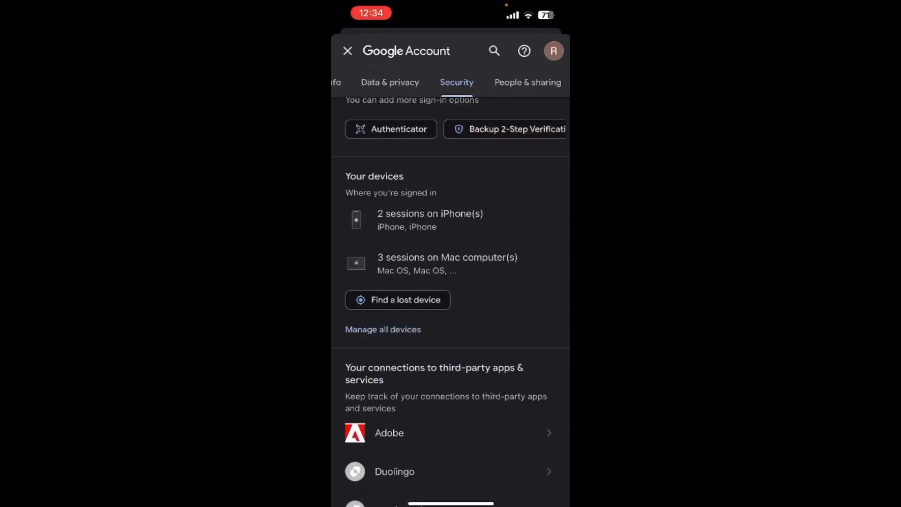
scroll("down", 3)
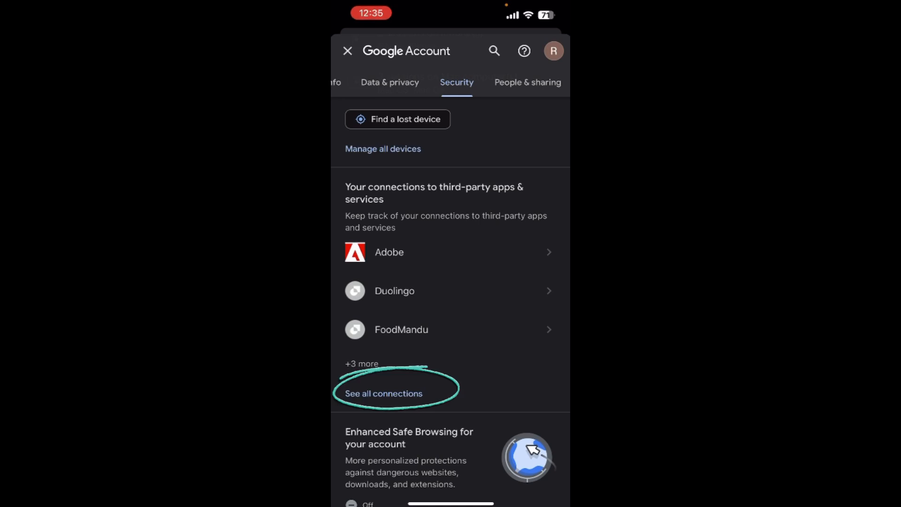
- Show all six connections: Adobe, Duolingo, FoodMandu, LinkedIn, macOS, Pinterest
left_click(383, 393)
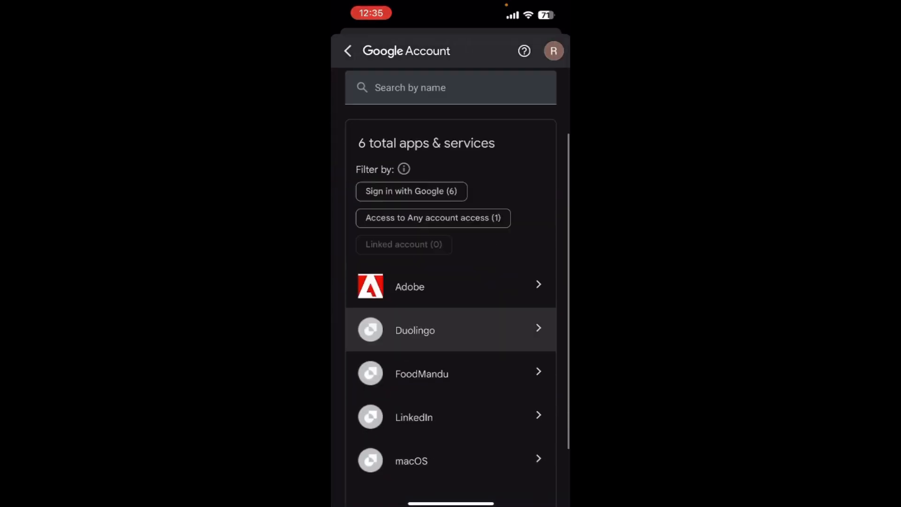
scroll("down", 3)
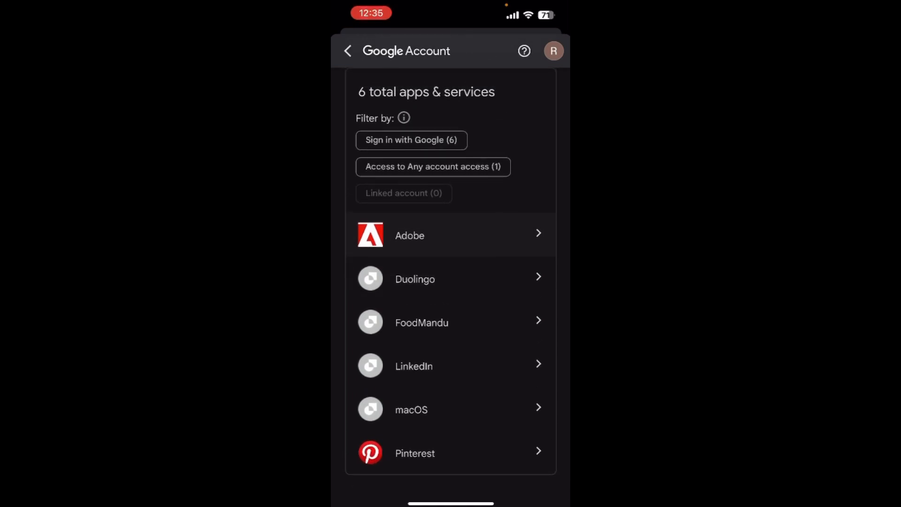